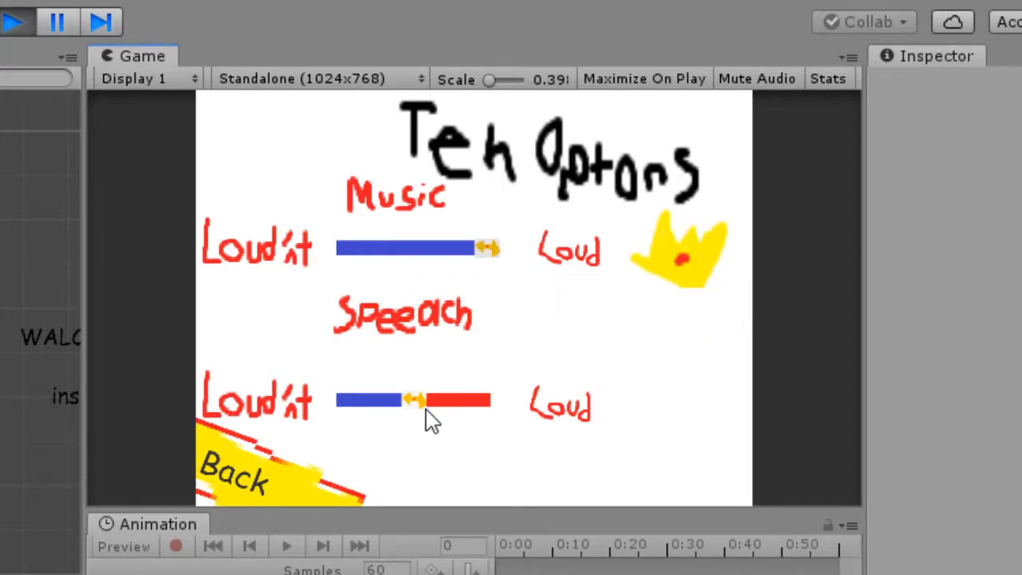
# - Drag the Speech slider up to Loud, then leave the options menu
pyautogui.moveTo(415, 399); pyautogui.dragTo(482, 399)
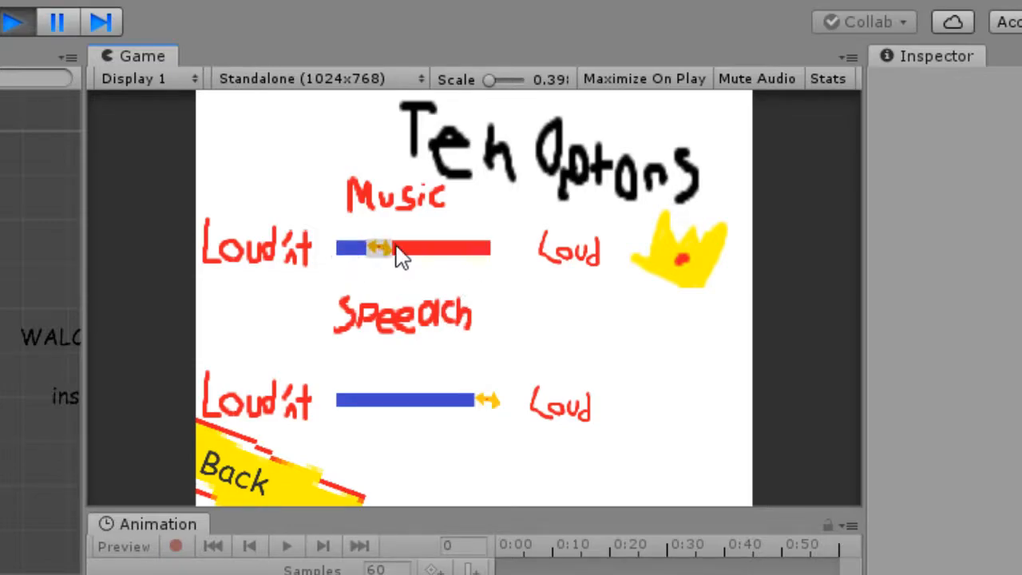
pyautogui.click(233, 471)
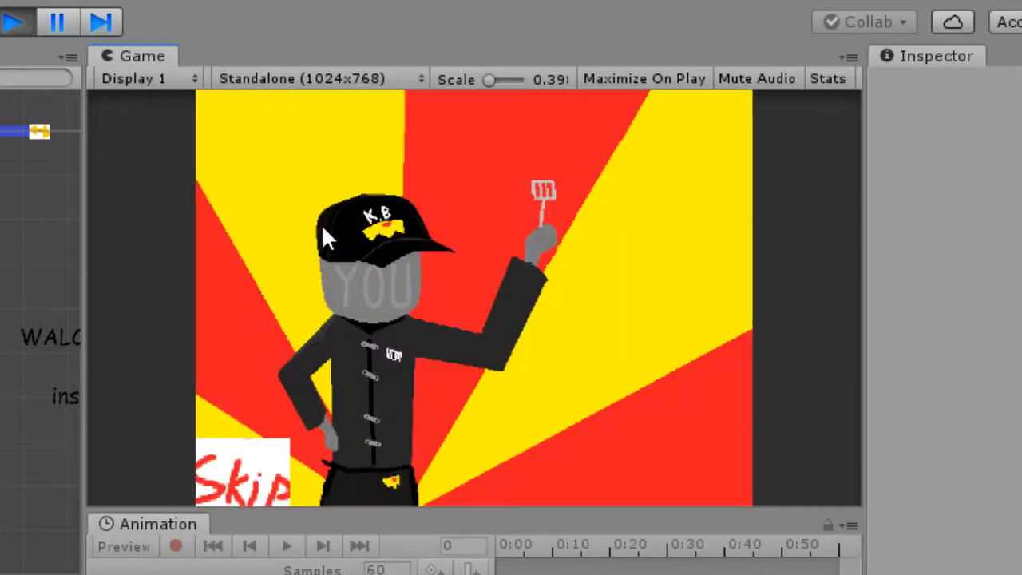
pyautogui.moveTo(830, 331)
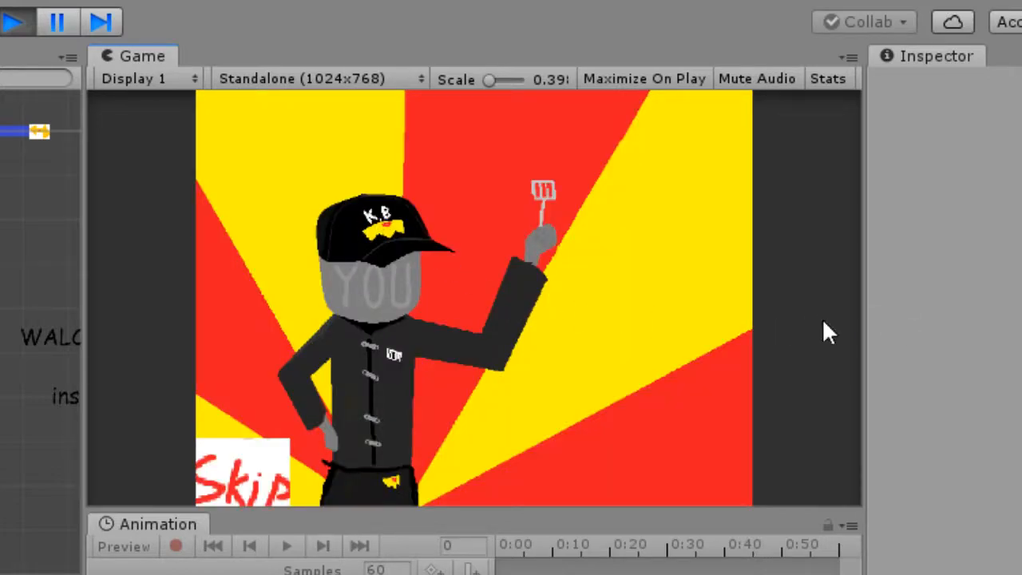
pyautogui.moveTo(782, 327)
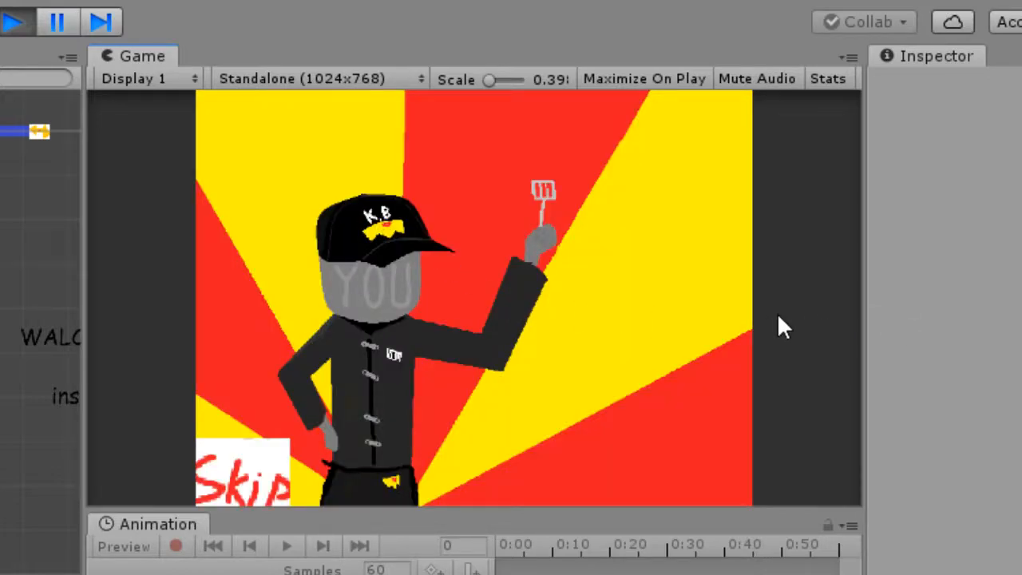
# - Toggle the Stats overlay on and off as the intro cutscene plays
pyautogui.click(827, 78)
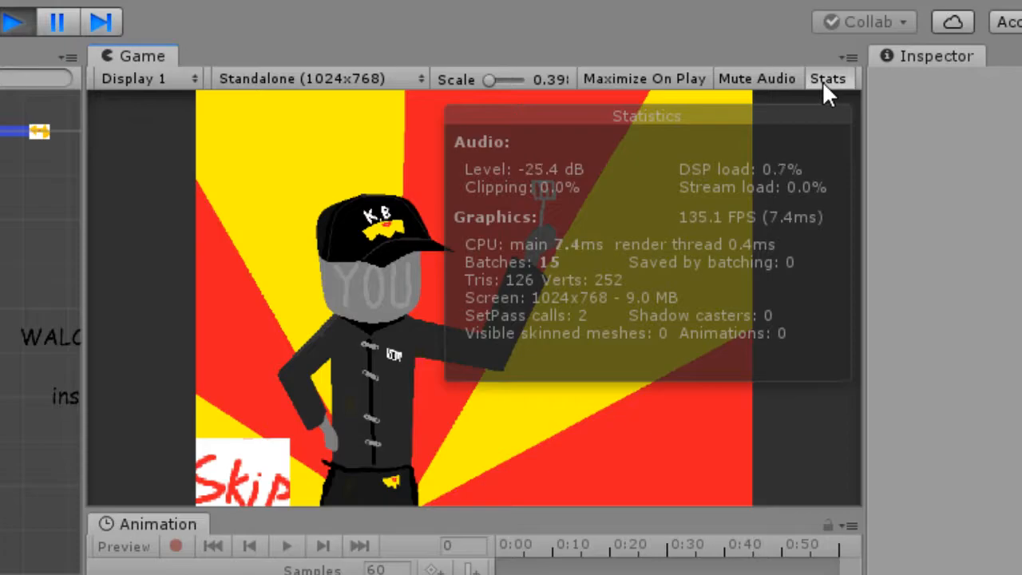
pyautogui.click(827, 78)
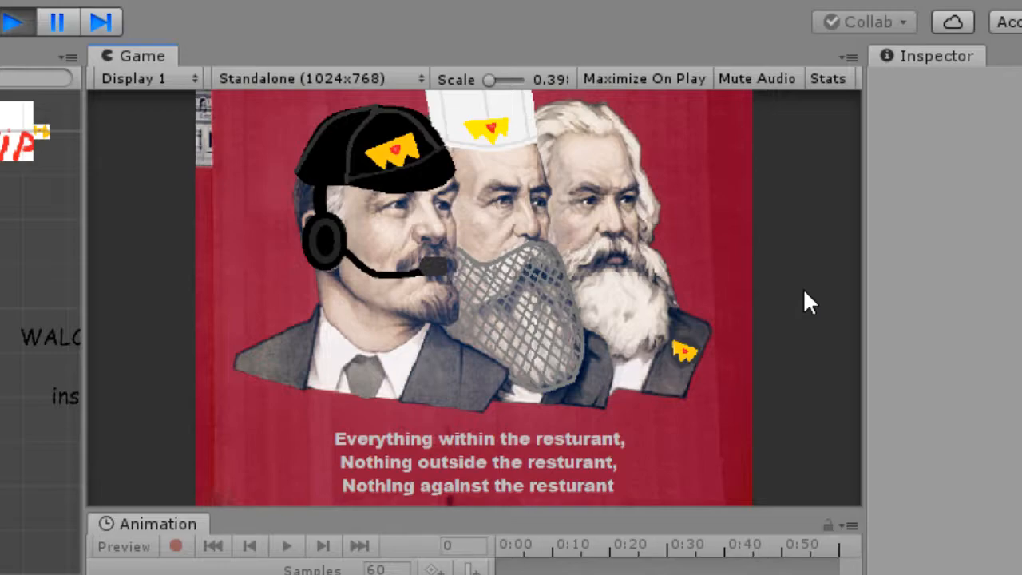
pyautogui.moveTo(808, 286)
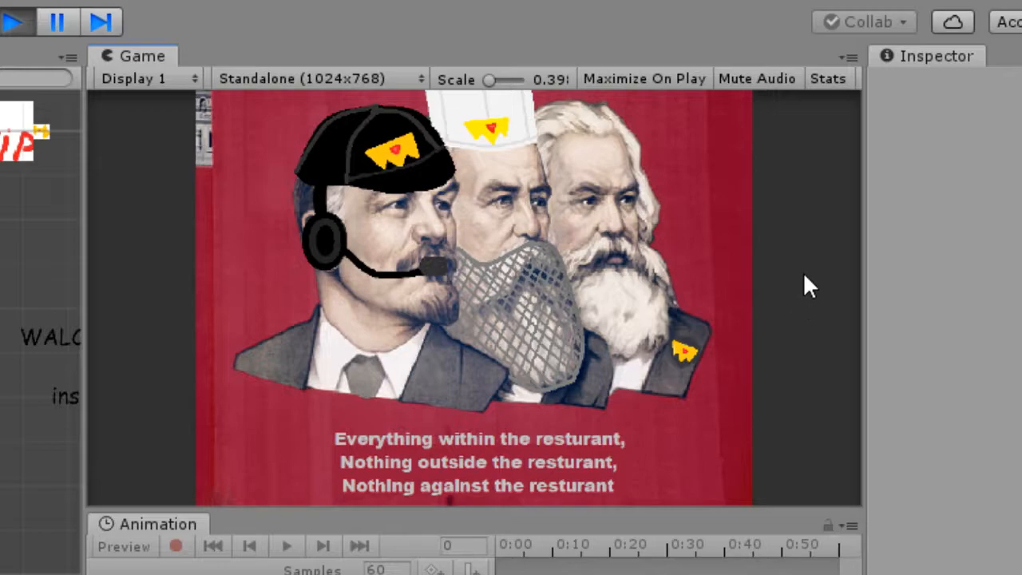
pyautogui.moveTo(802, 328)
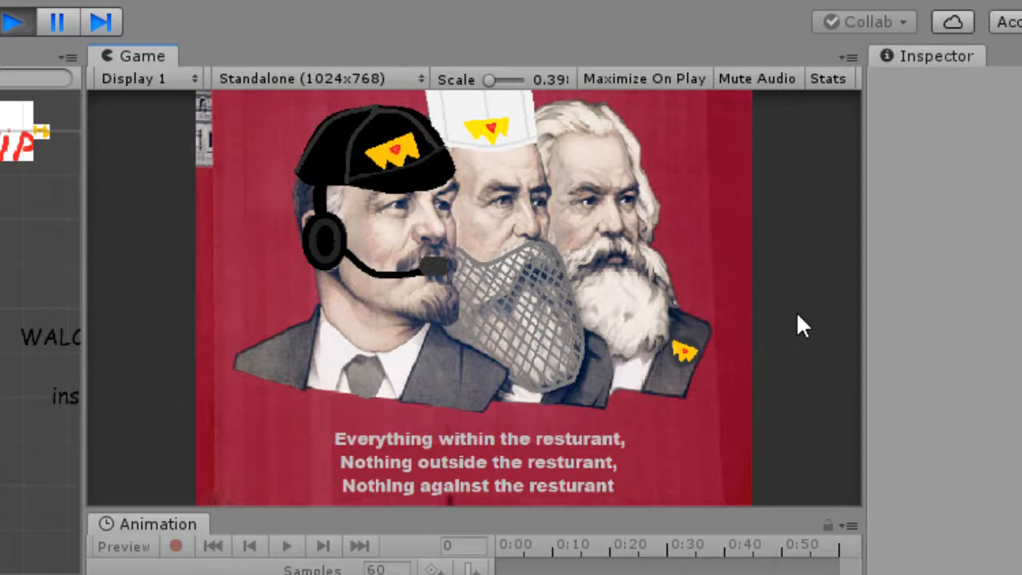
pyautogui.moveTo(728, 510)
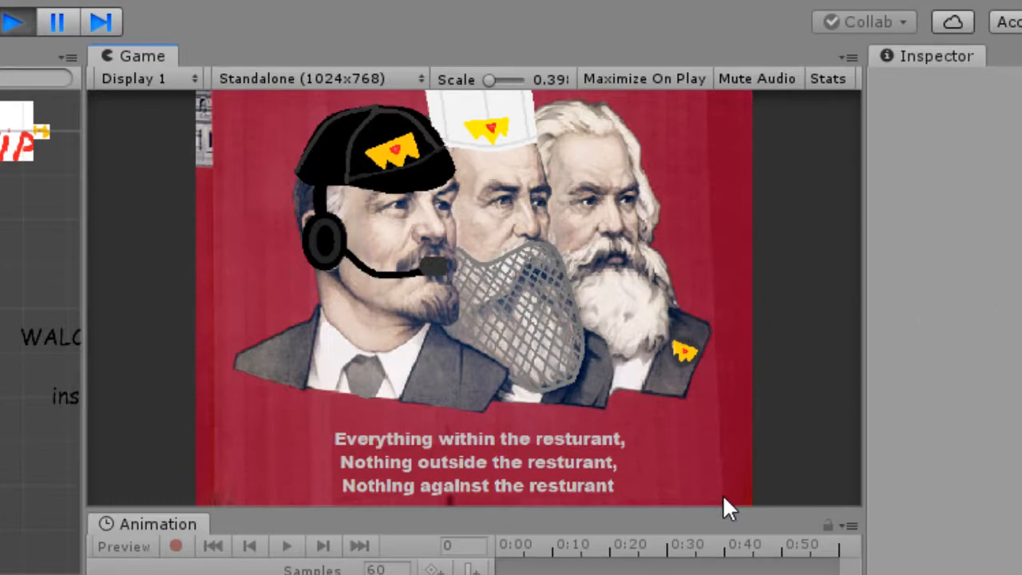
pyautogui.moveTo(811, 487)
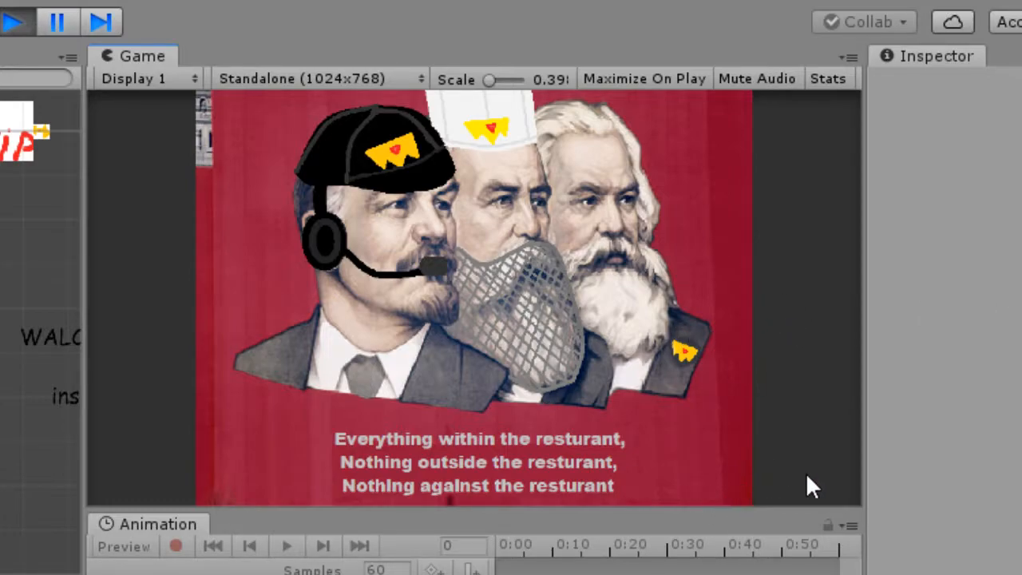
pyautogui.moveTo(838, 502)
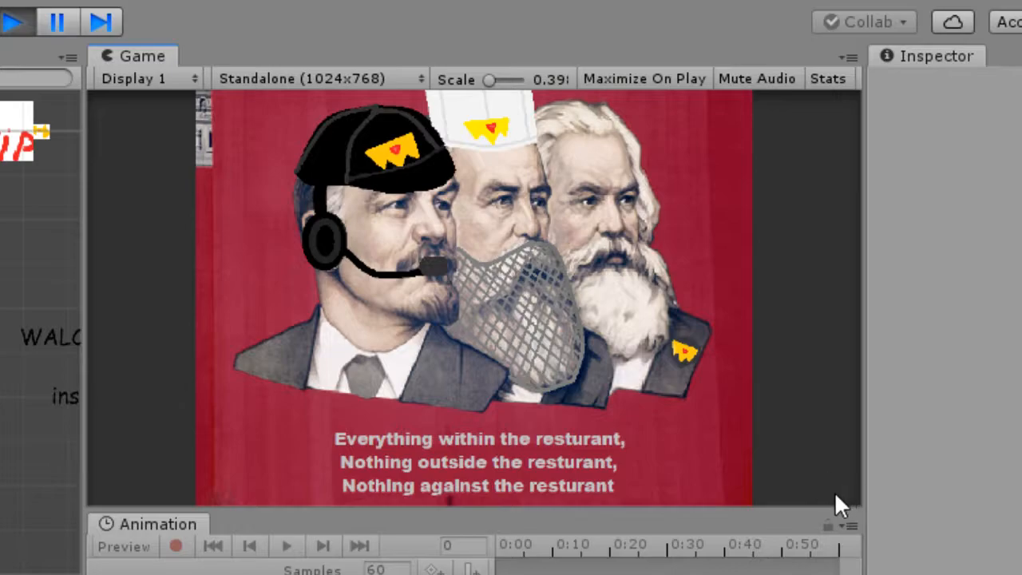
pyautogui.moveTo(855, 510)
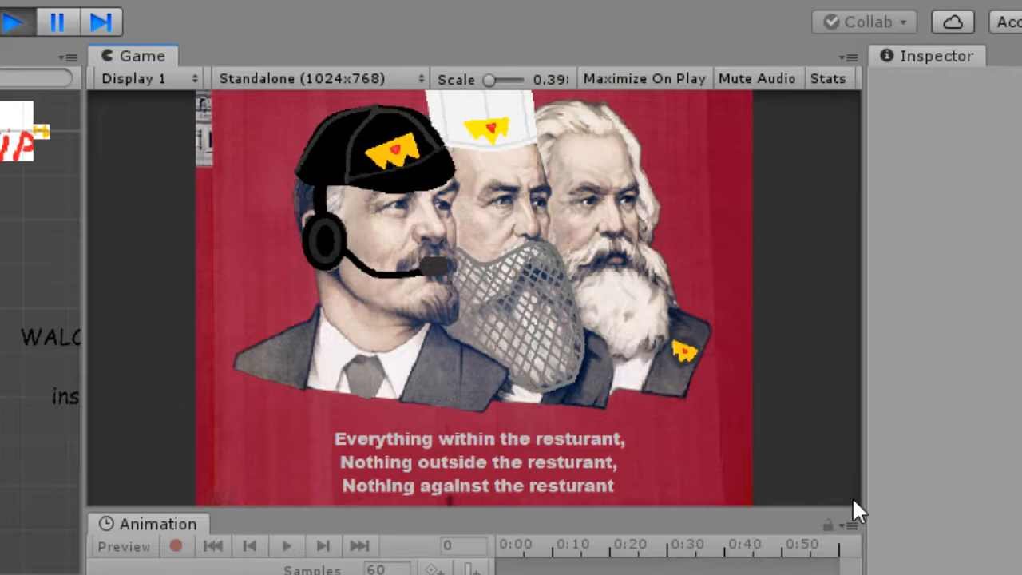
pyautogui.moveTo(781, 511)
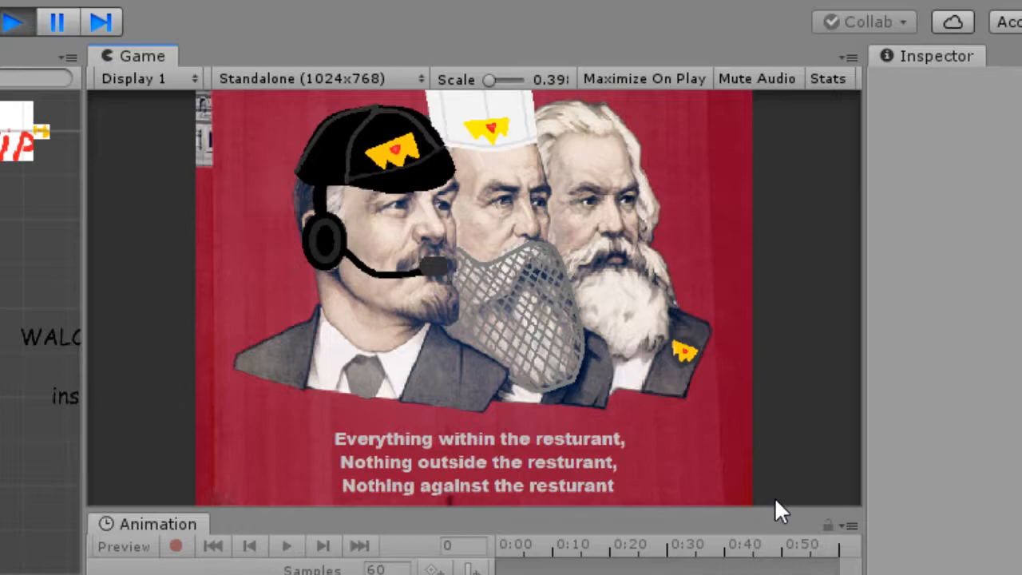
pyautogui.moveTo(795, 503)
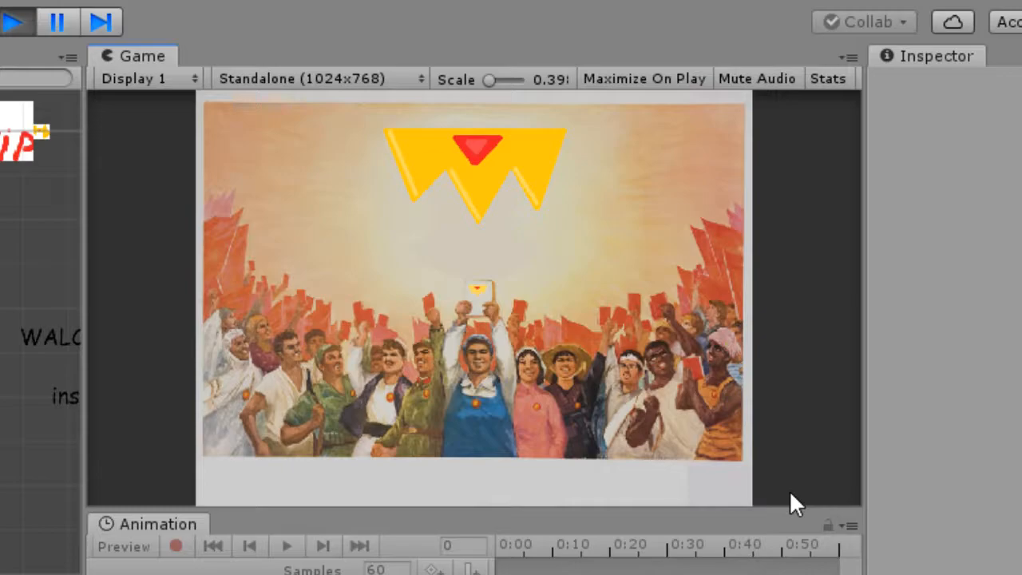
pyautogui.moveTo(836, 112)
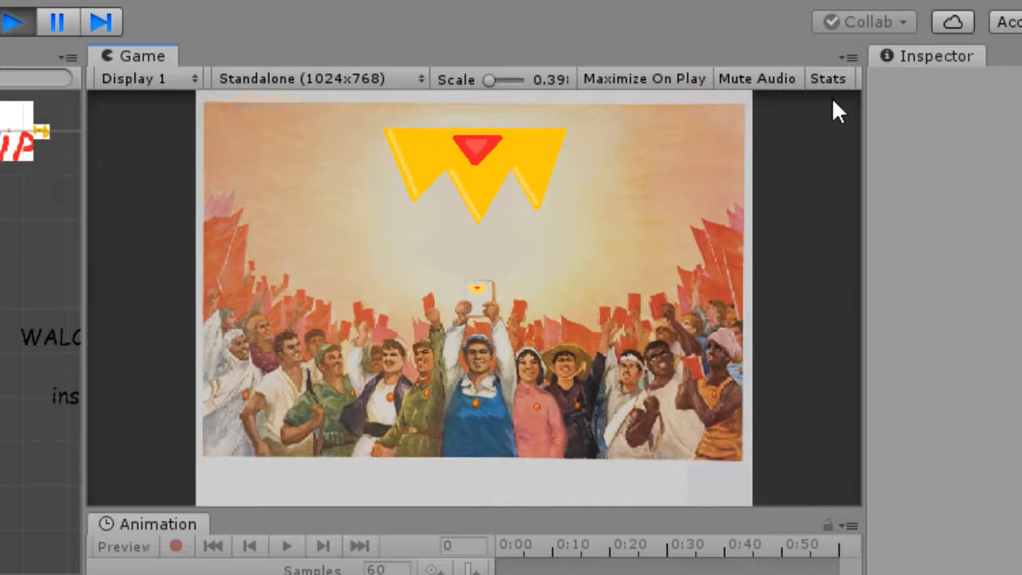
pyautogui.moveTo(718, 215)
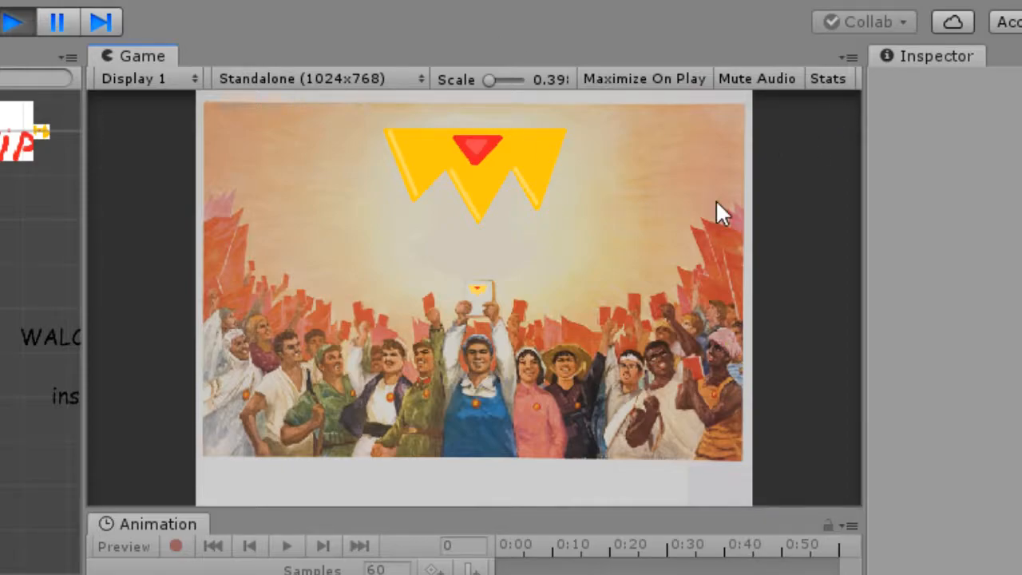
pyautogui.moveTo(779, 222)
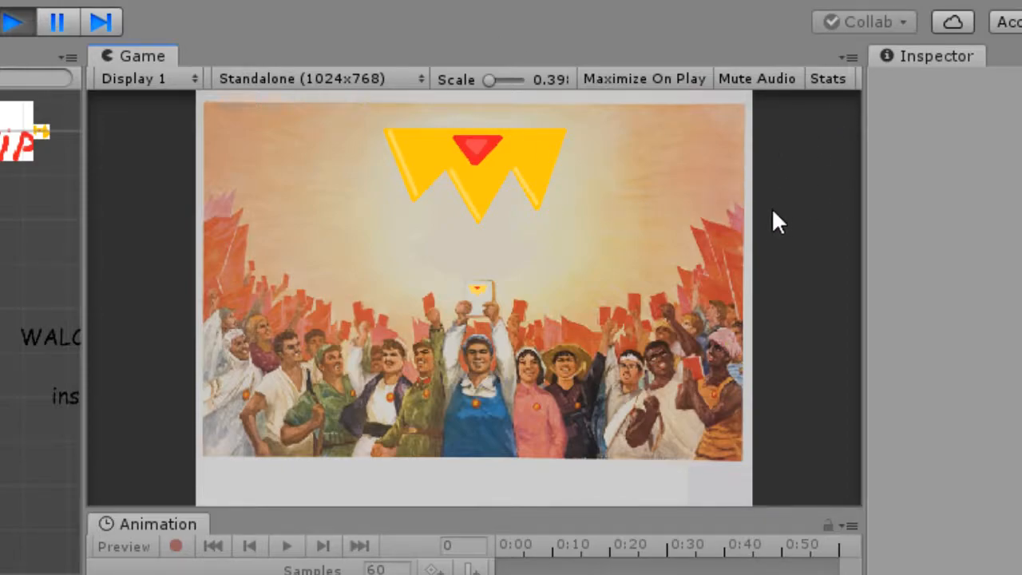
pyautogui.moveTo(782, 167)
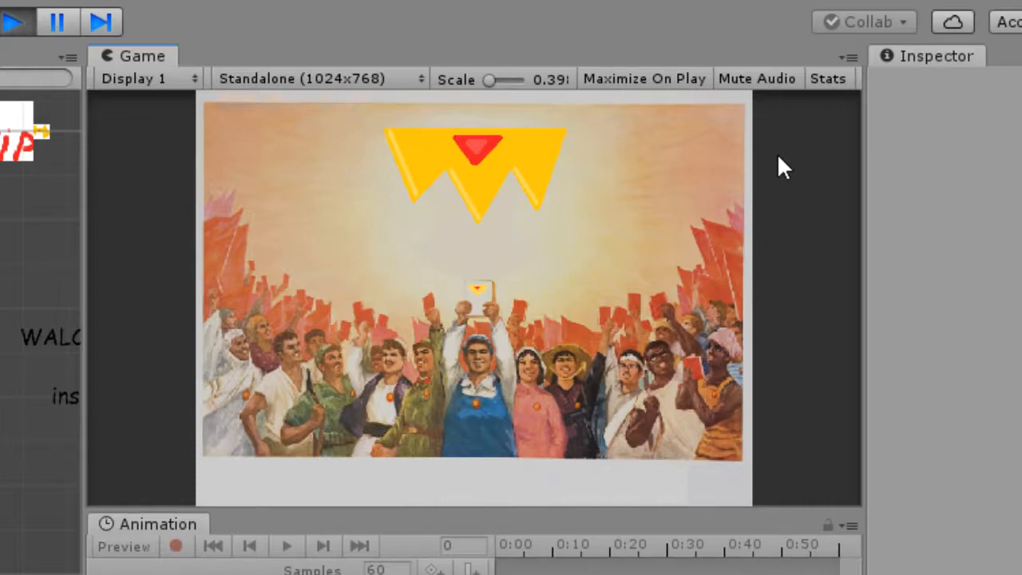
pyautogui.moveTo(801, 281)
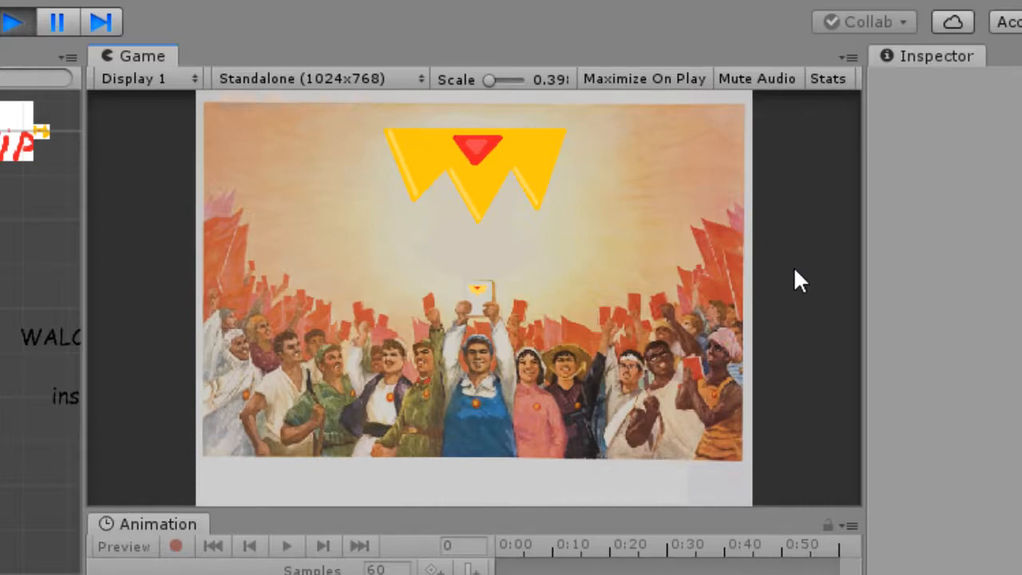
pyautogui.moveTo(631, 307)
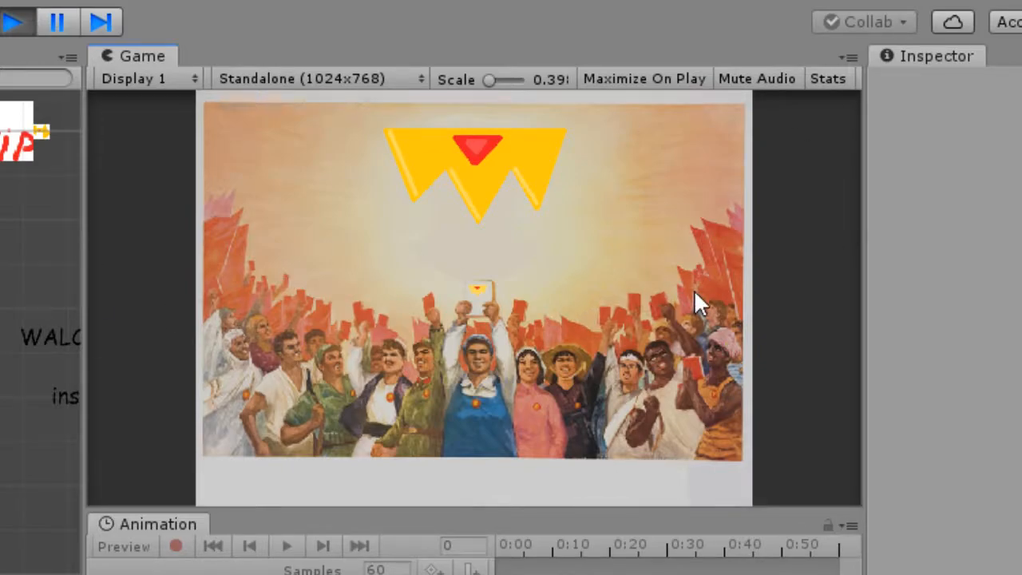
pyautogui.moveTo(788, 329)
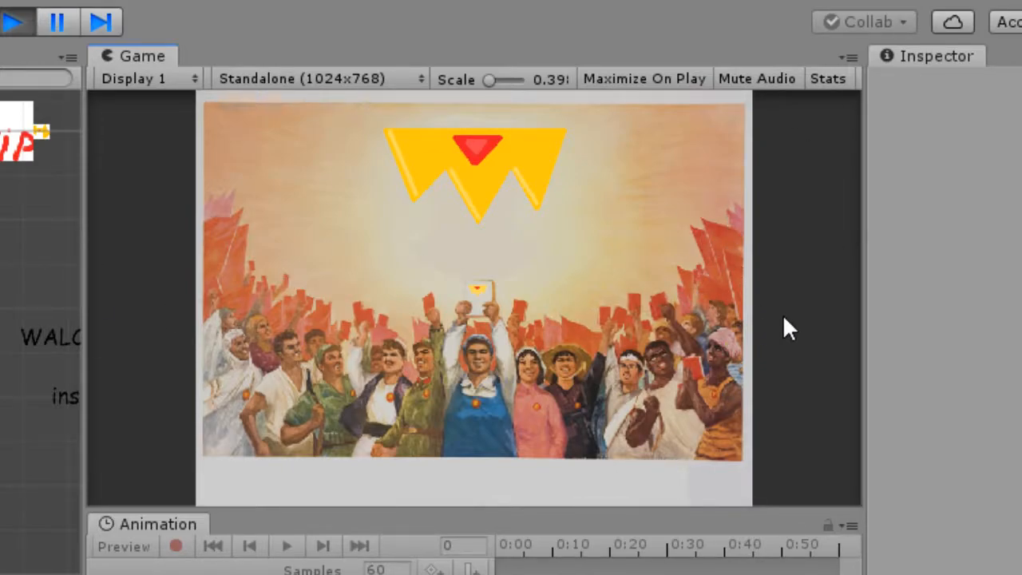